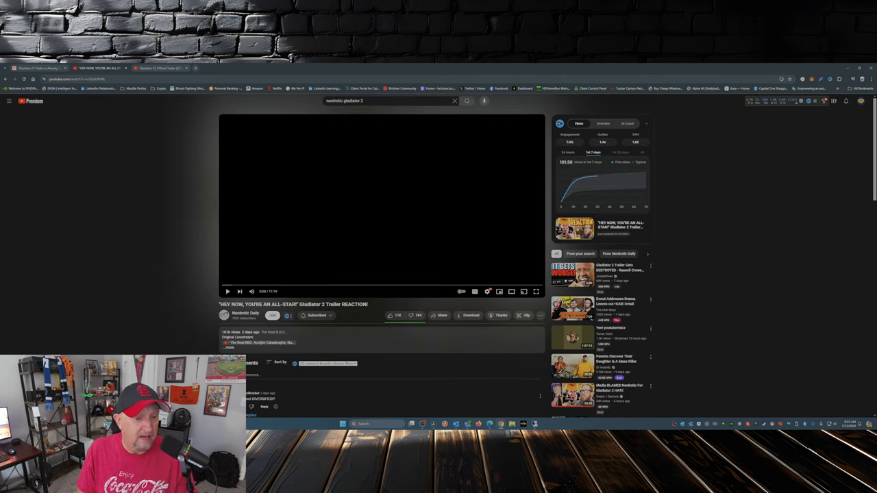
Bring The Daily Beast tab forward and return to the Gladiator 2 article's highlighted middle paragraph
click(228, 290)
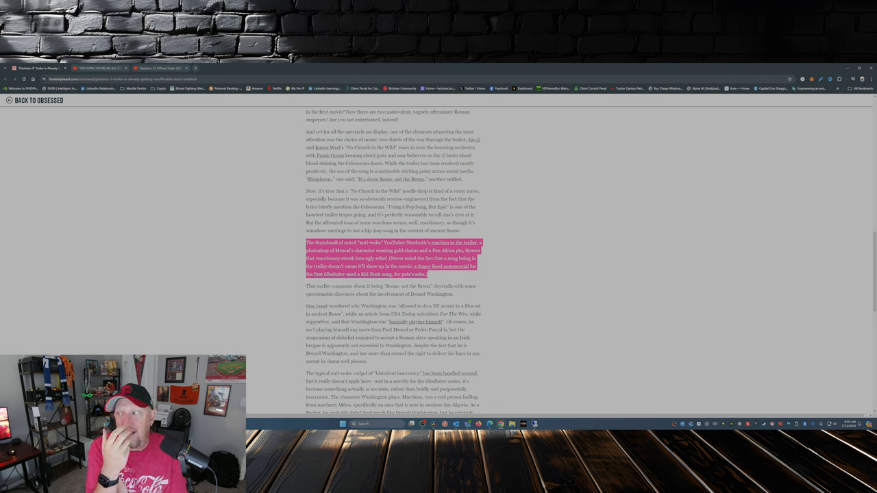
click(96, 68)
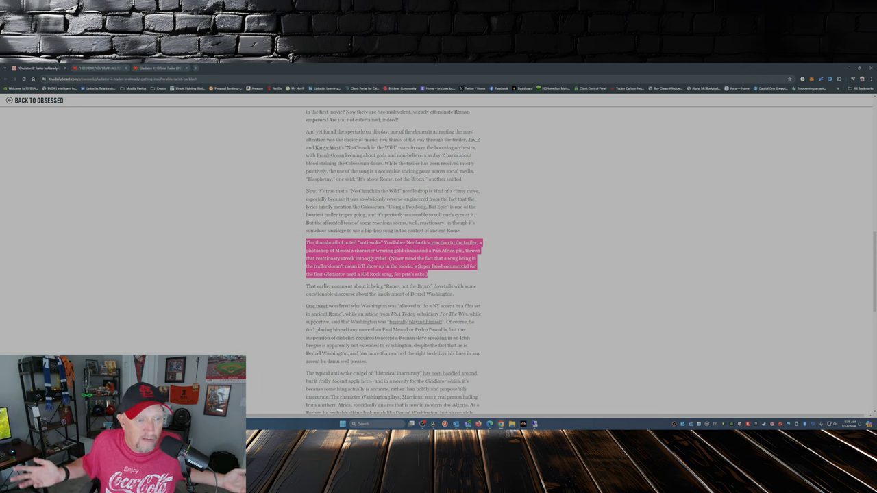
Switch back to The Daily Beast tab showing the Gladiator 2 trailer article
click(162, 69)
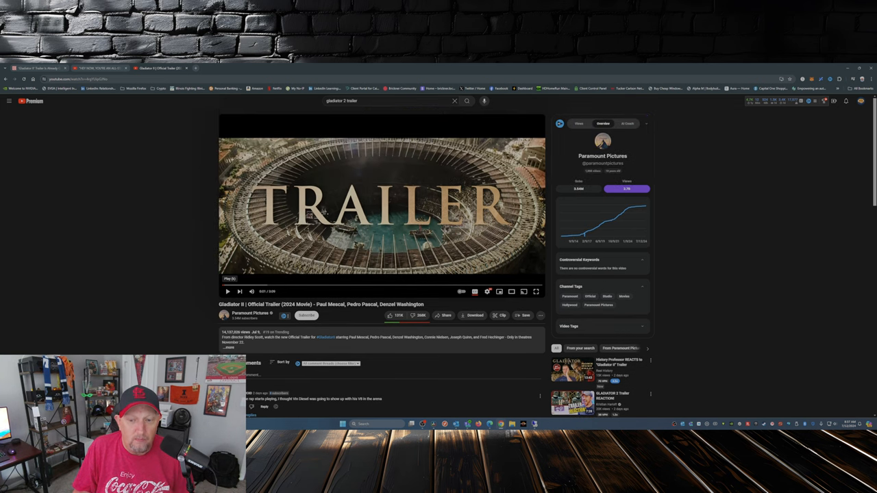